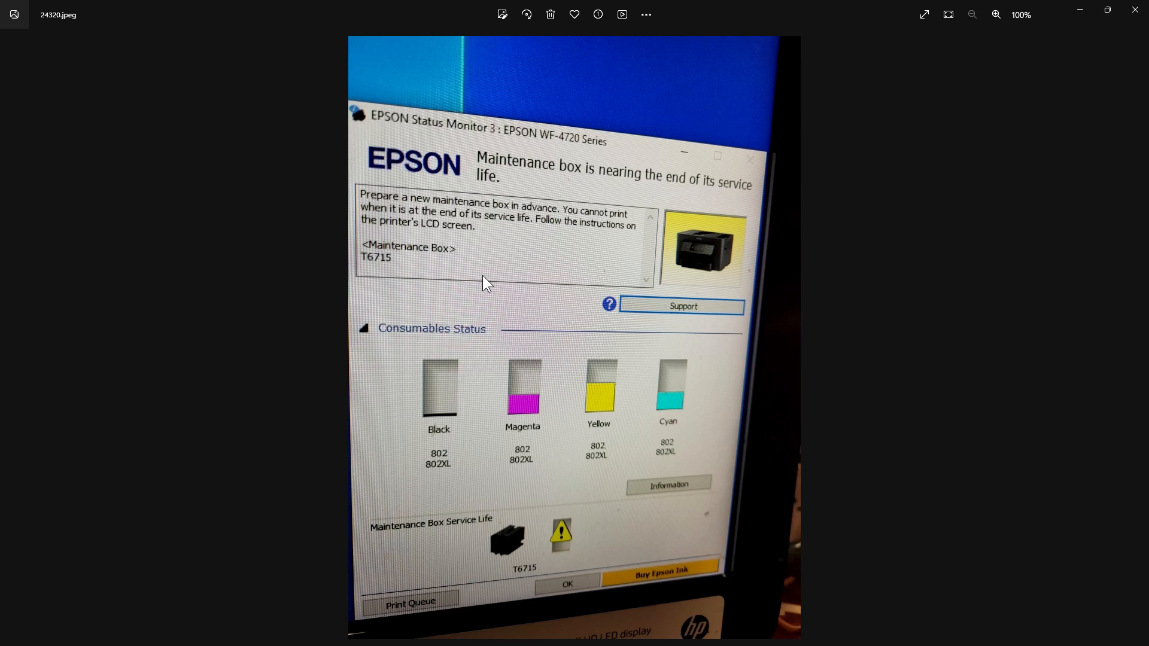
mouse_move(447, 431)
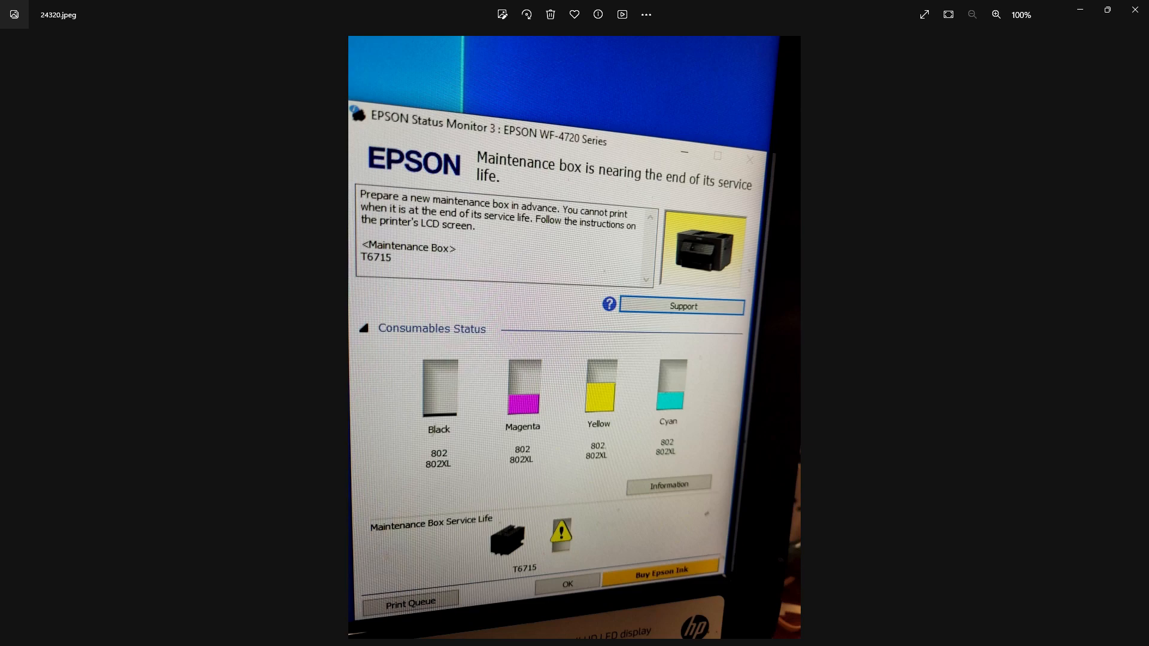
mouse_move(459, 548)
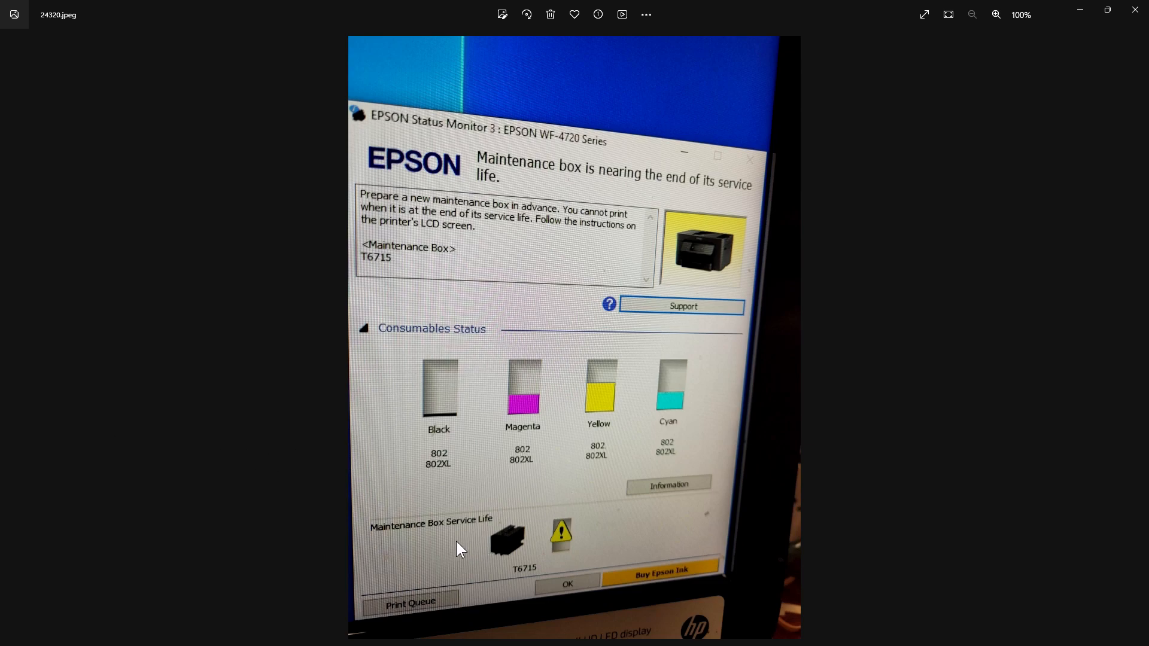
mouse_move(490, 556)
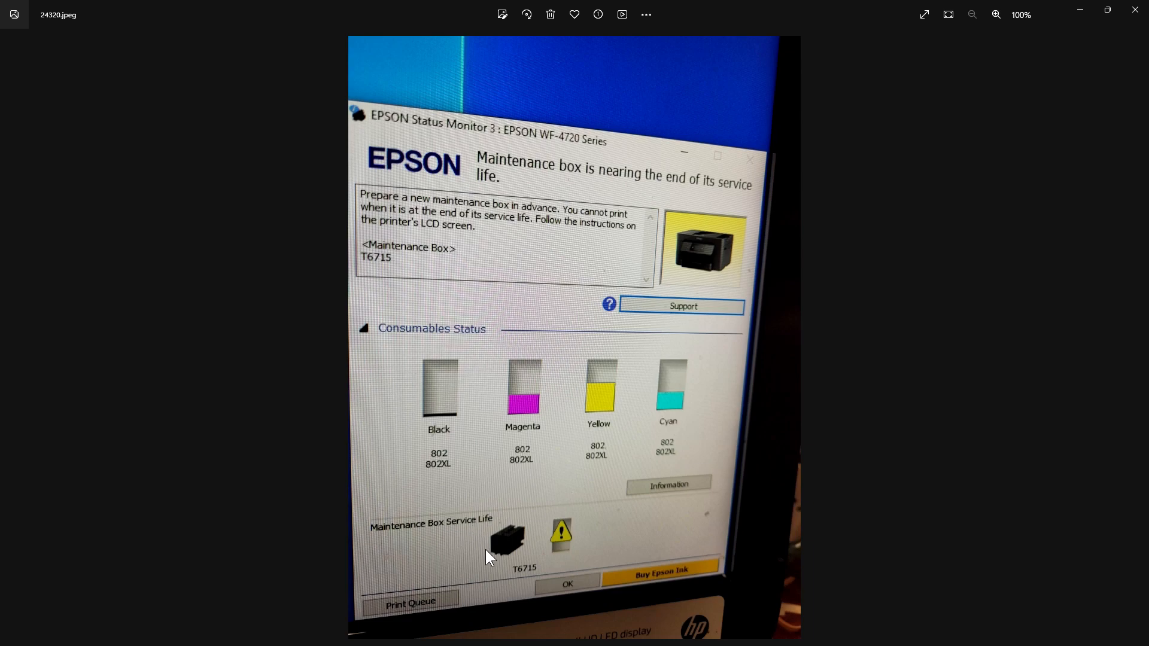
mouse_move(524, 582)
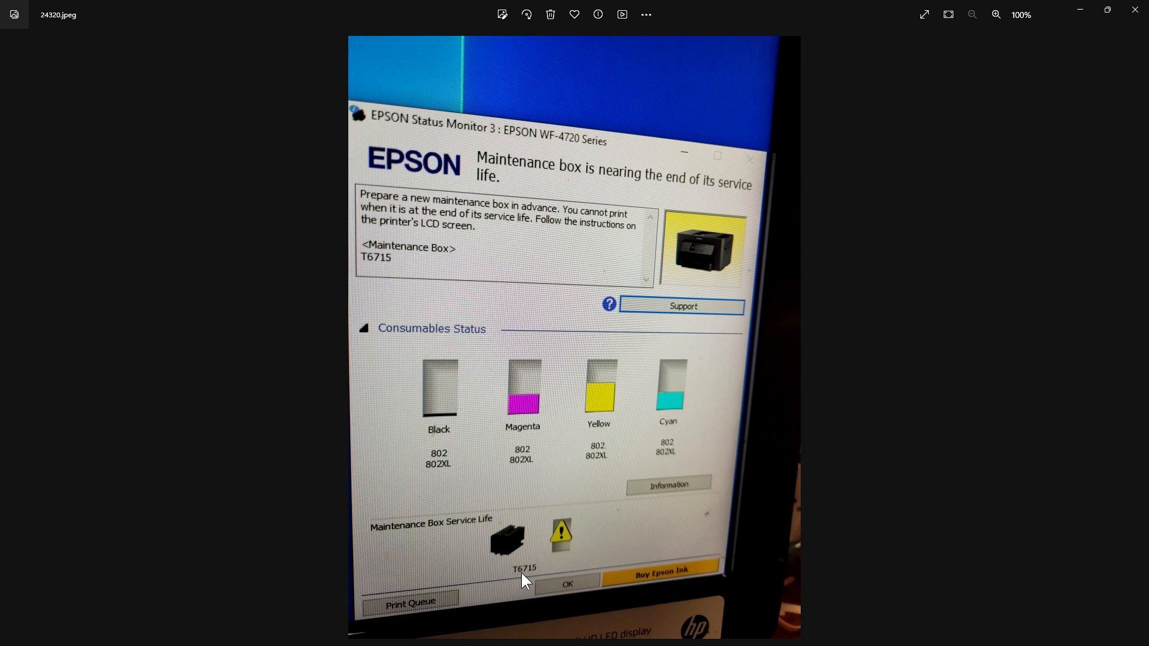
mouse_move(503, 573)
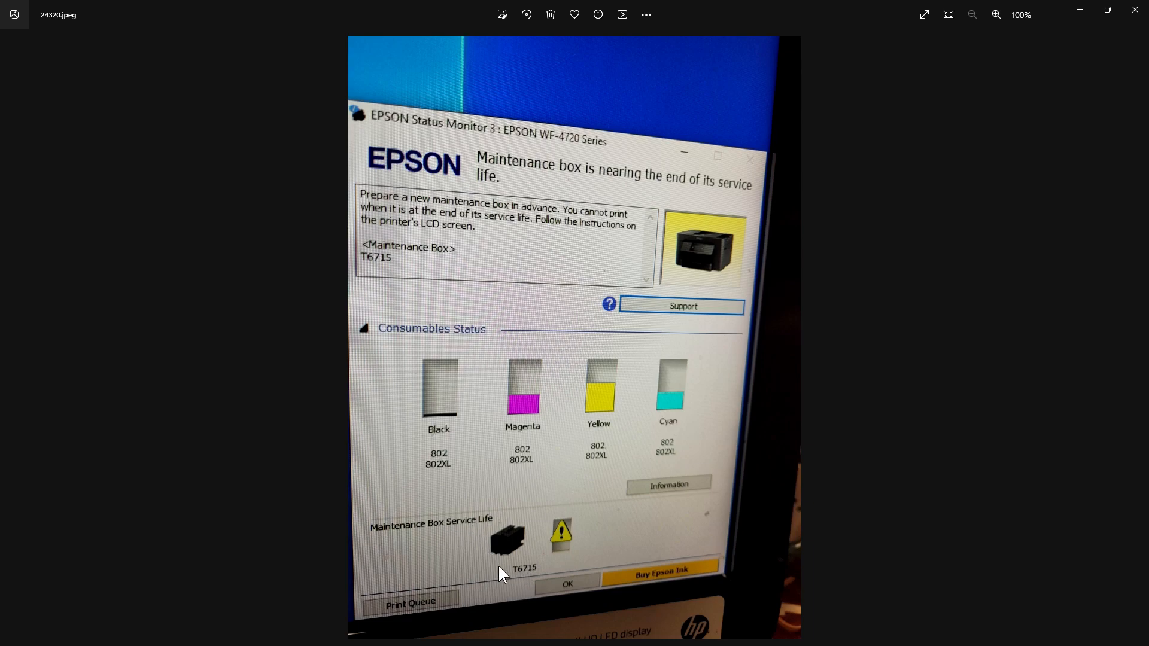
mouse_move(384, 213)
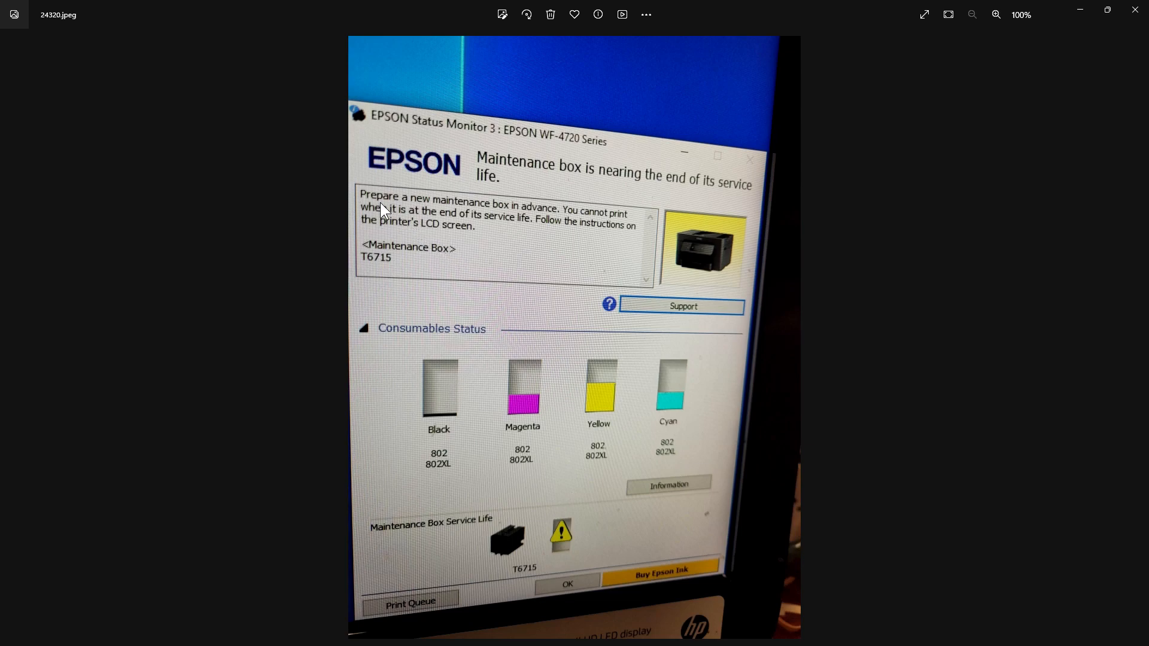
mouse_move(532, 218)
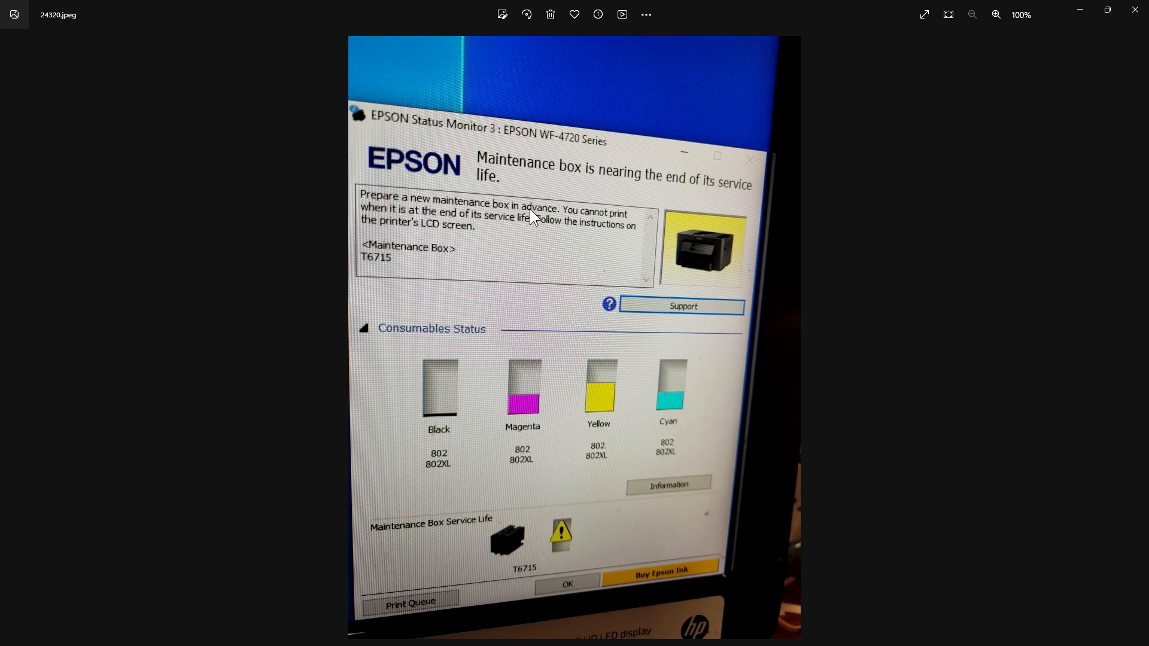
mouse_move(489, 243)
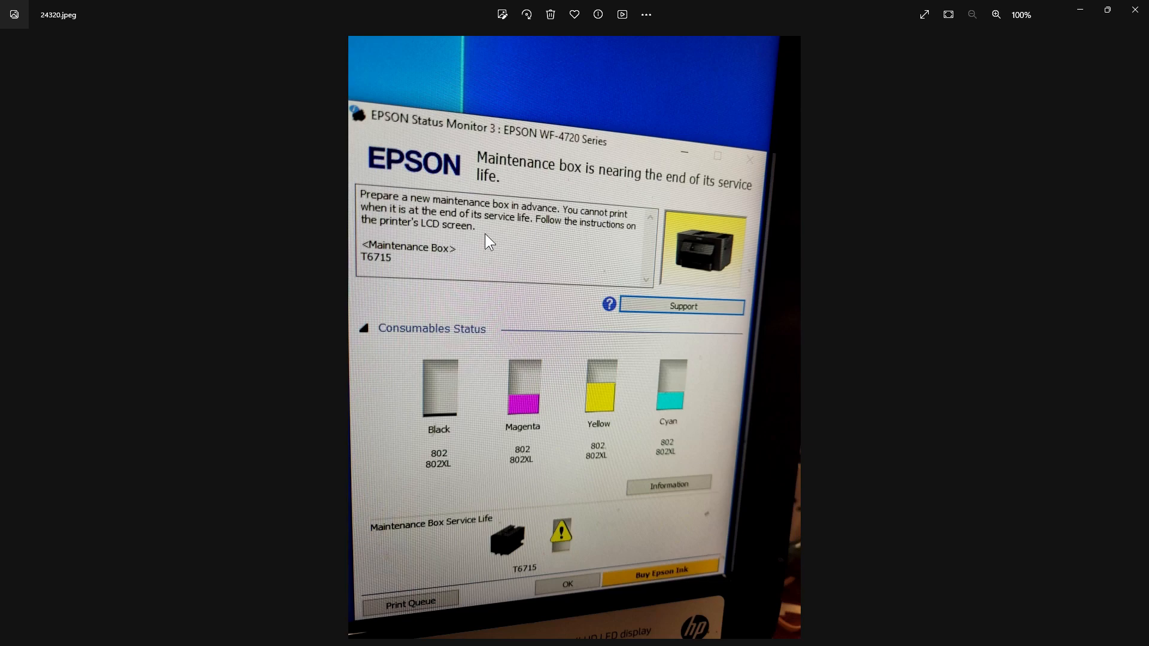
mouse_move(471, 228)
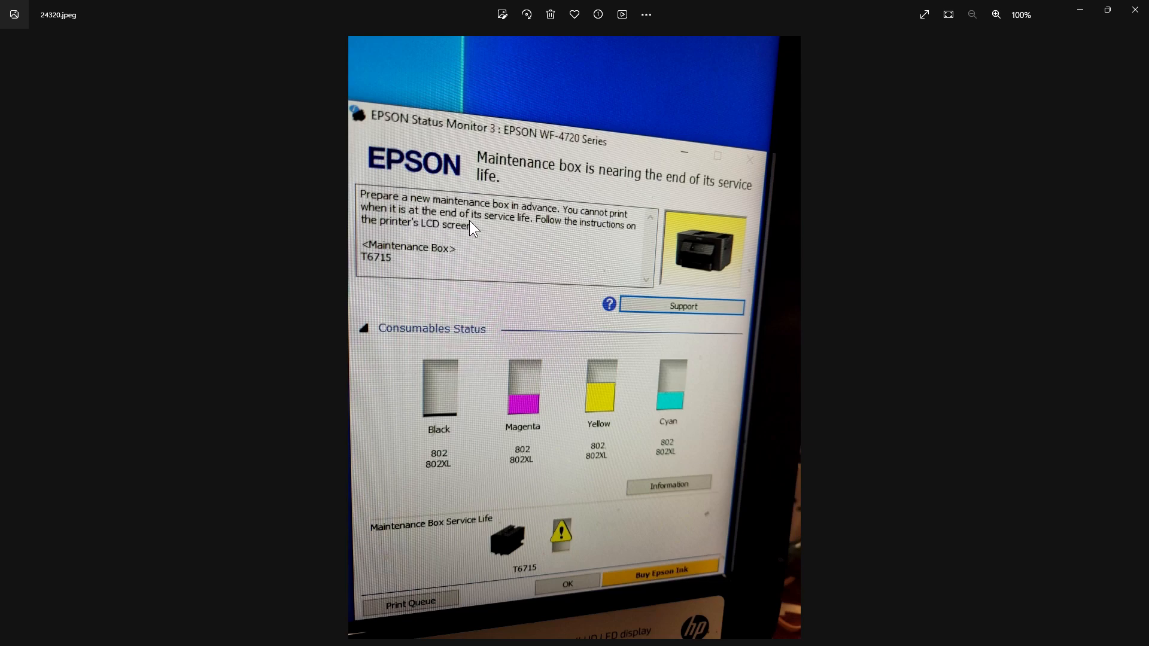
mouse_move(450, 239)
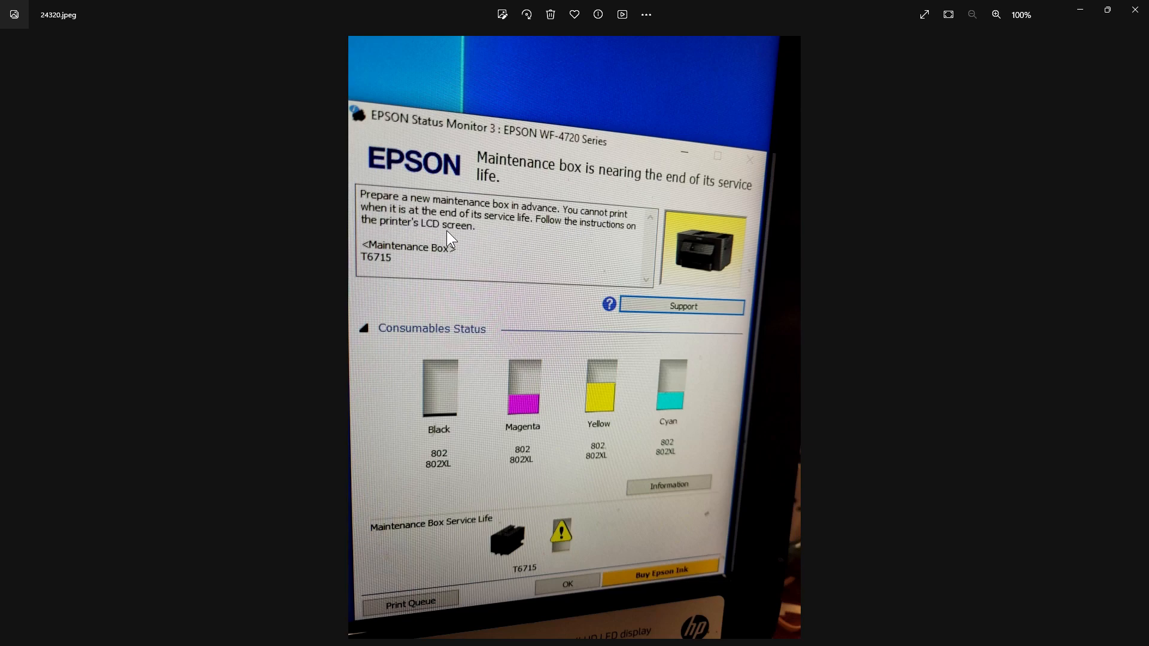
mouse_move(465, 266)
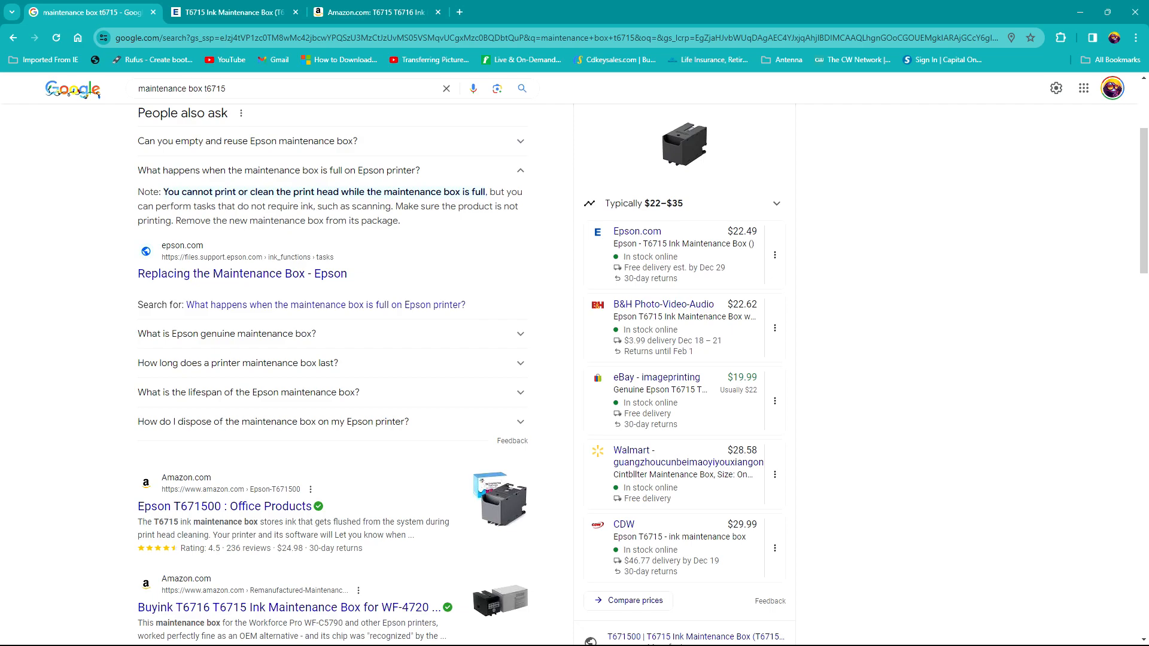
mouse_move(105, 255)
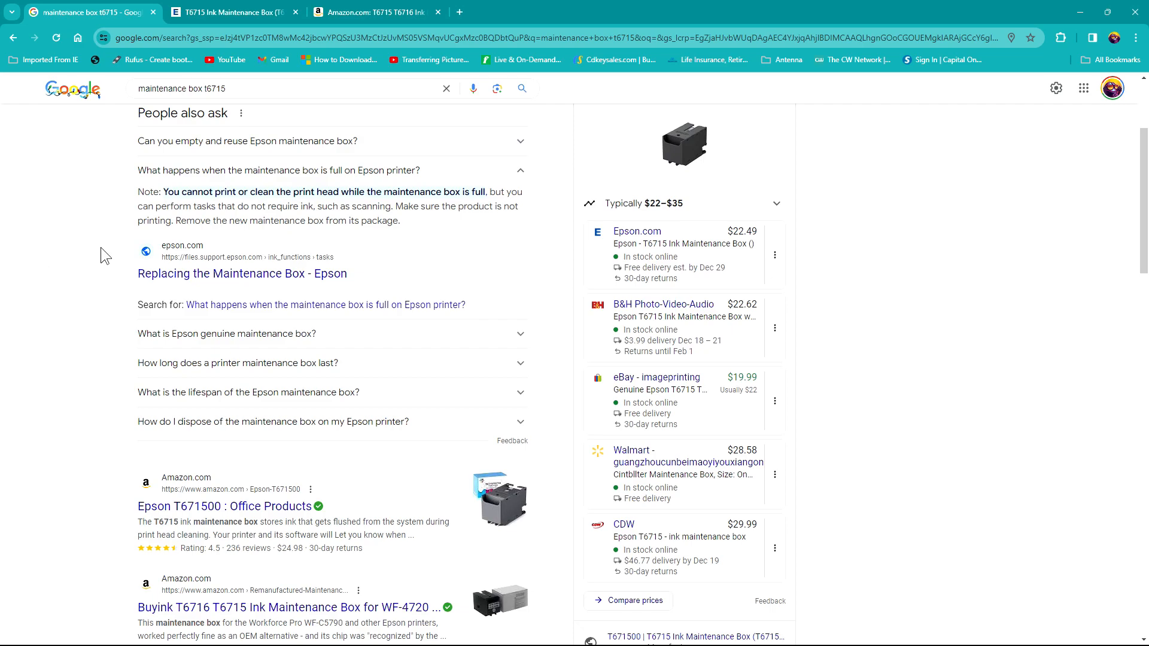
mouse_move(141, 193)
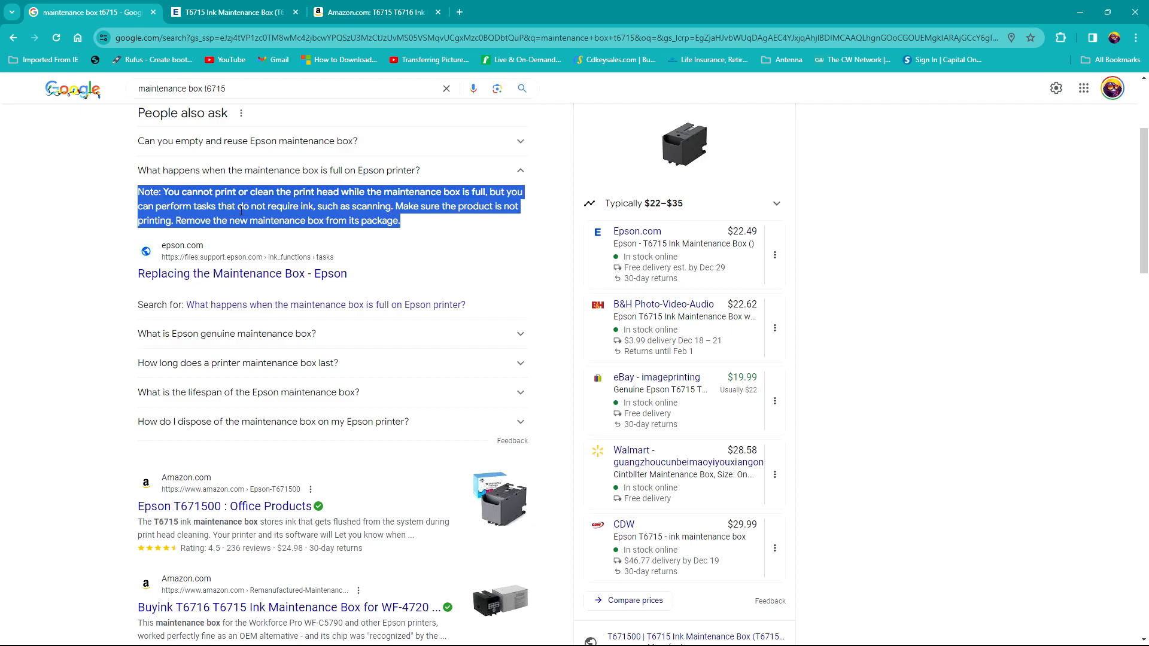
mouse_move(354, 241)
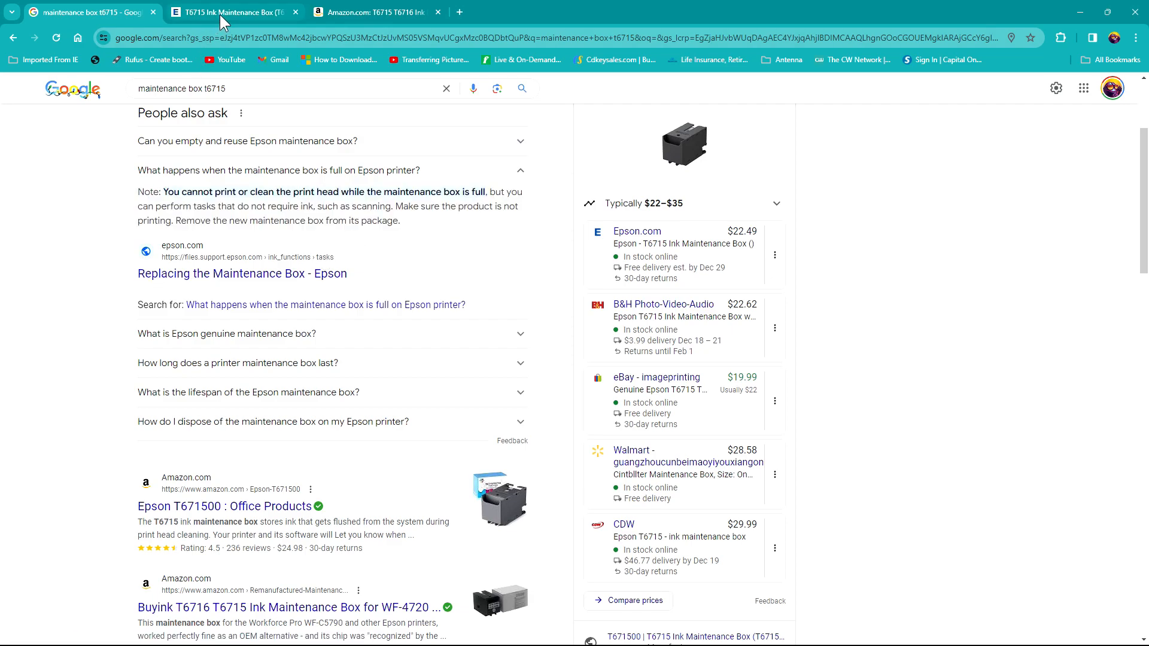
View Epson's official T6715 Ink Maintenance Box page showing model T671500 at $22.49
click(230, 12)
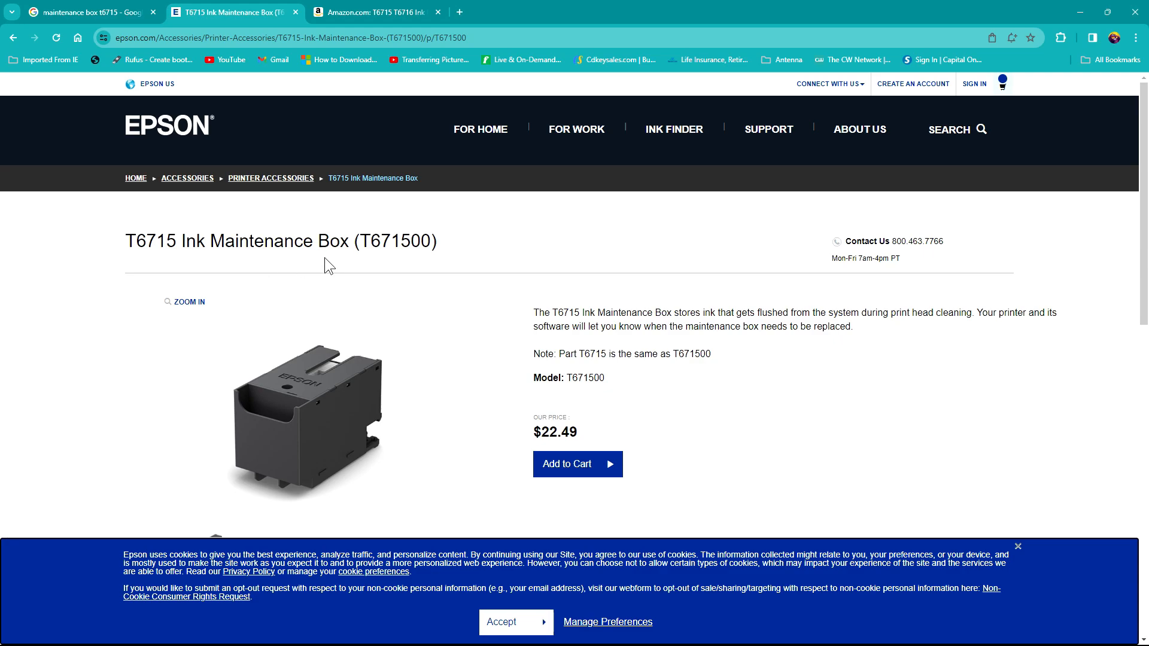
mouse_move(582, 442)
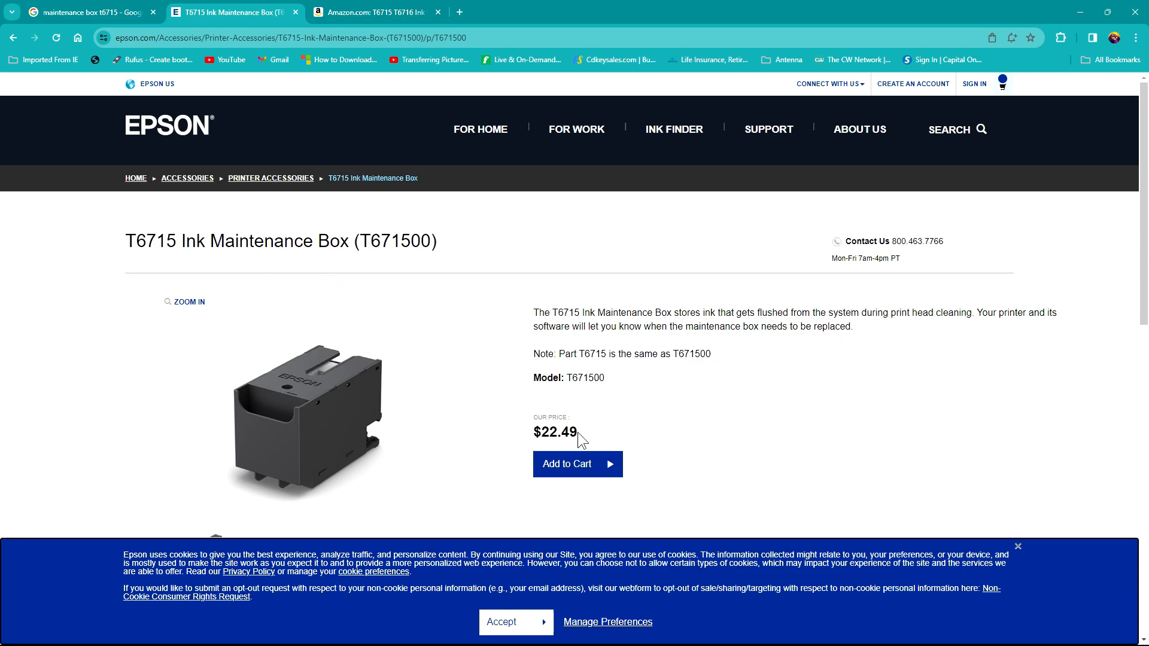
mouse_move(717, 459)
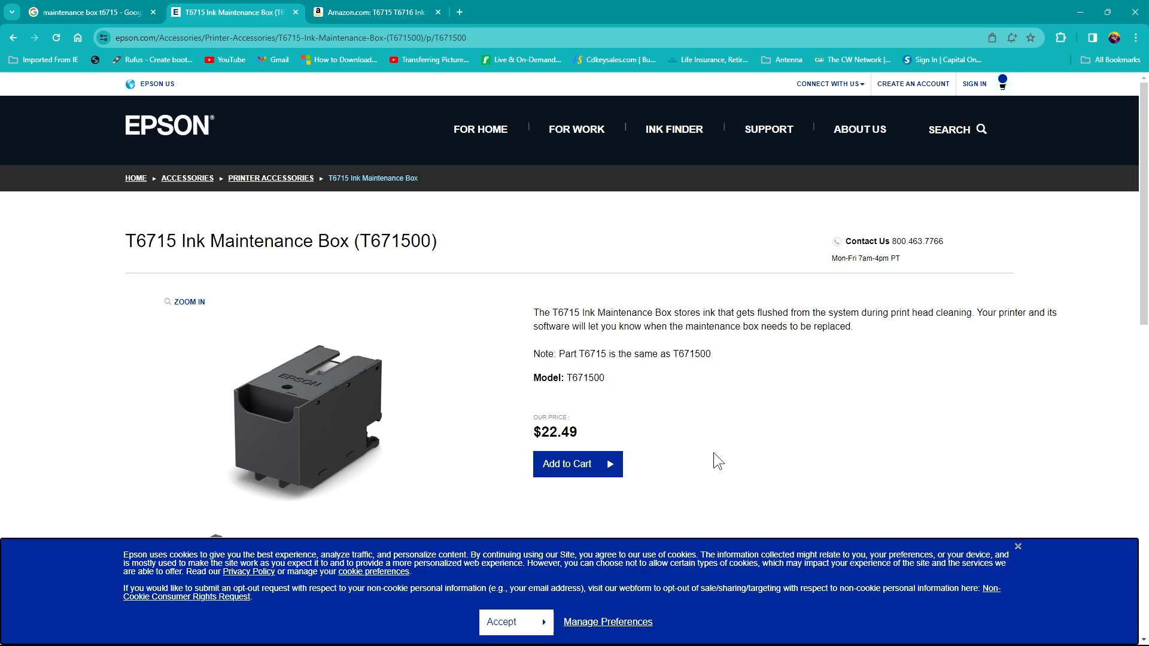
mouse_move(736, 466)
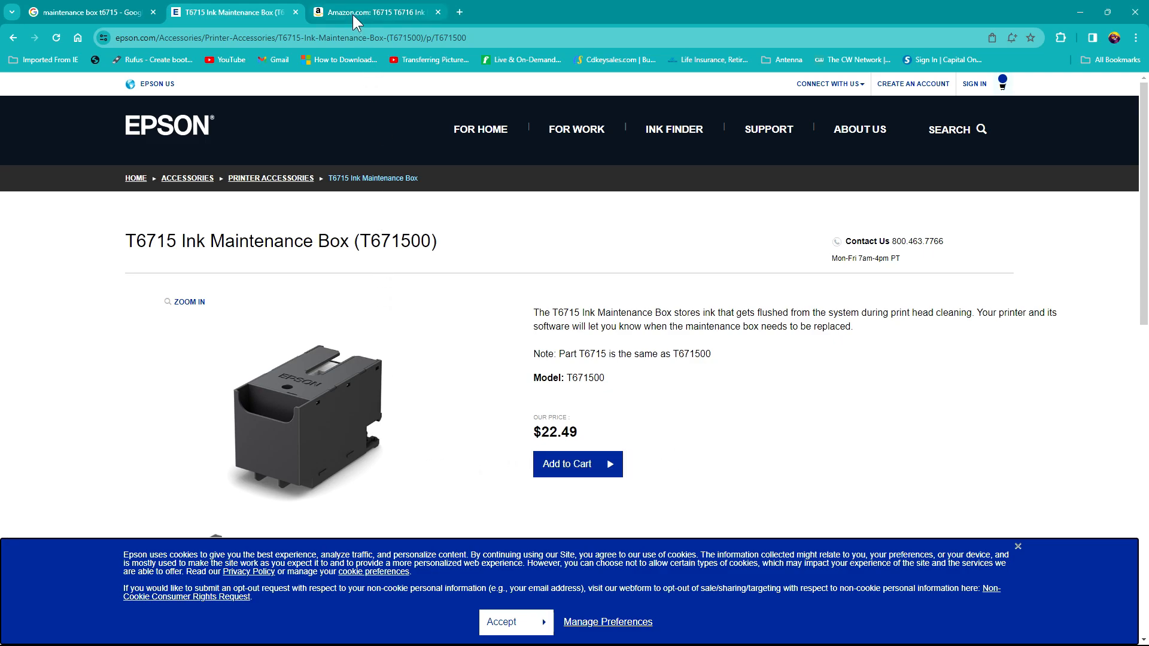
Review Amazon's $9.99 remanufactured T6715/T6716 listing, then reopen the status-monitor photo
click(370, 12)
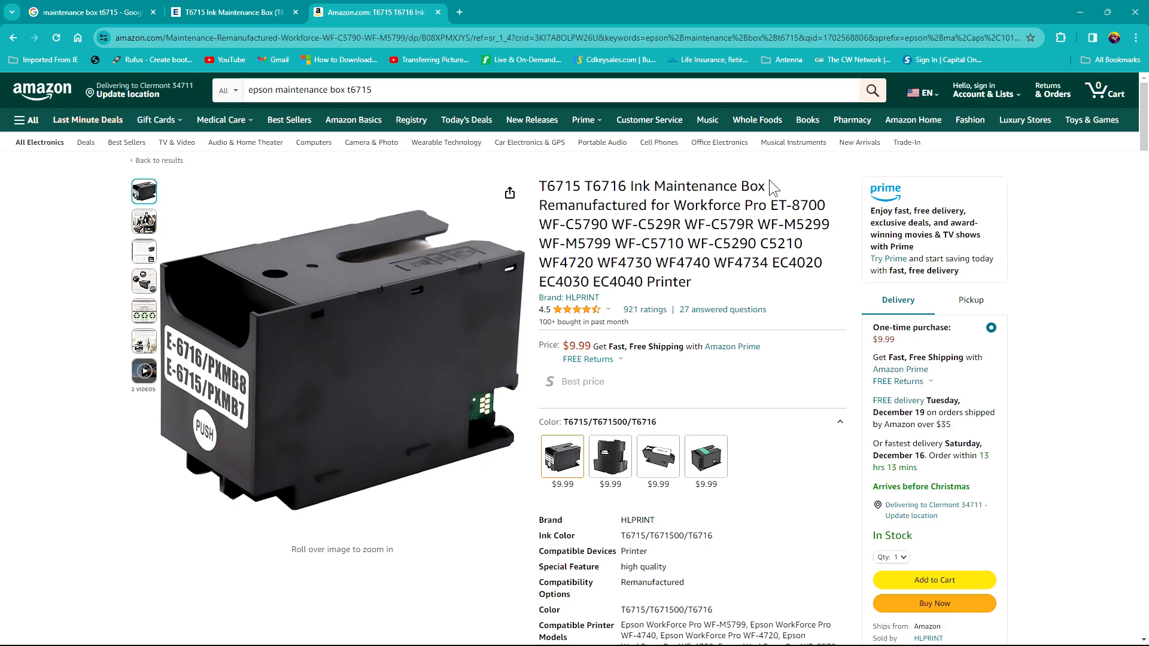
mouse_move(811, 191)
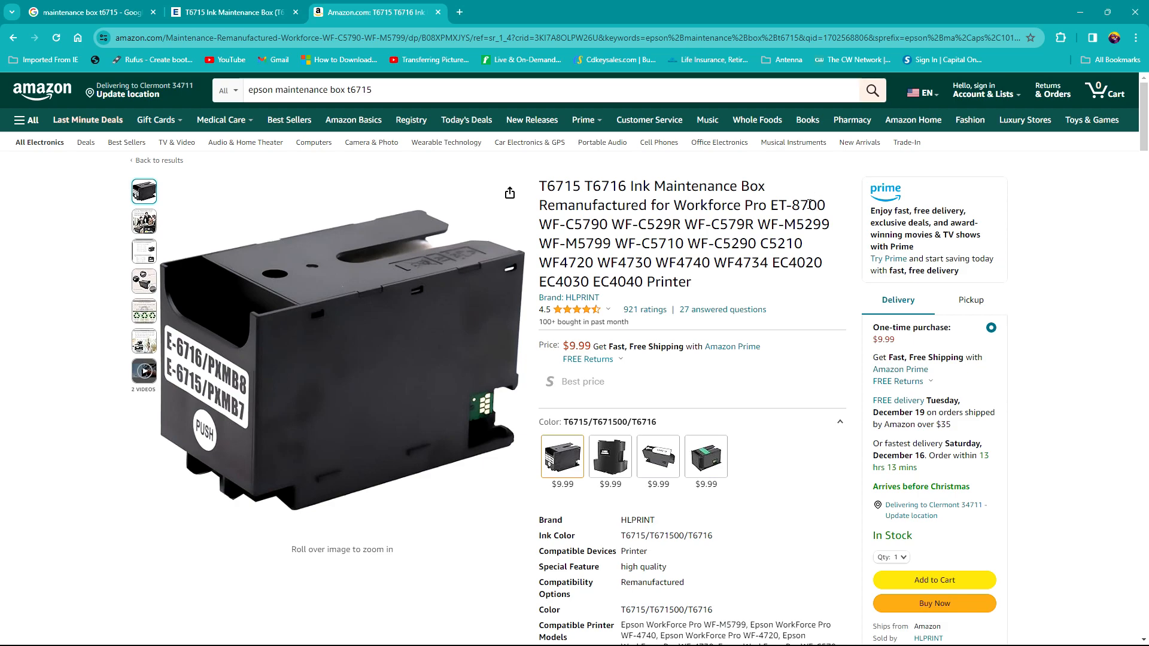
double_click(560, 262)
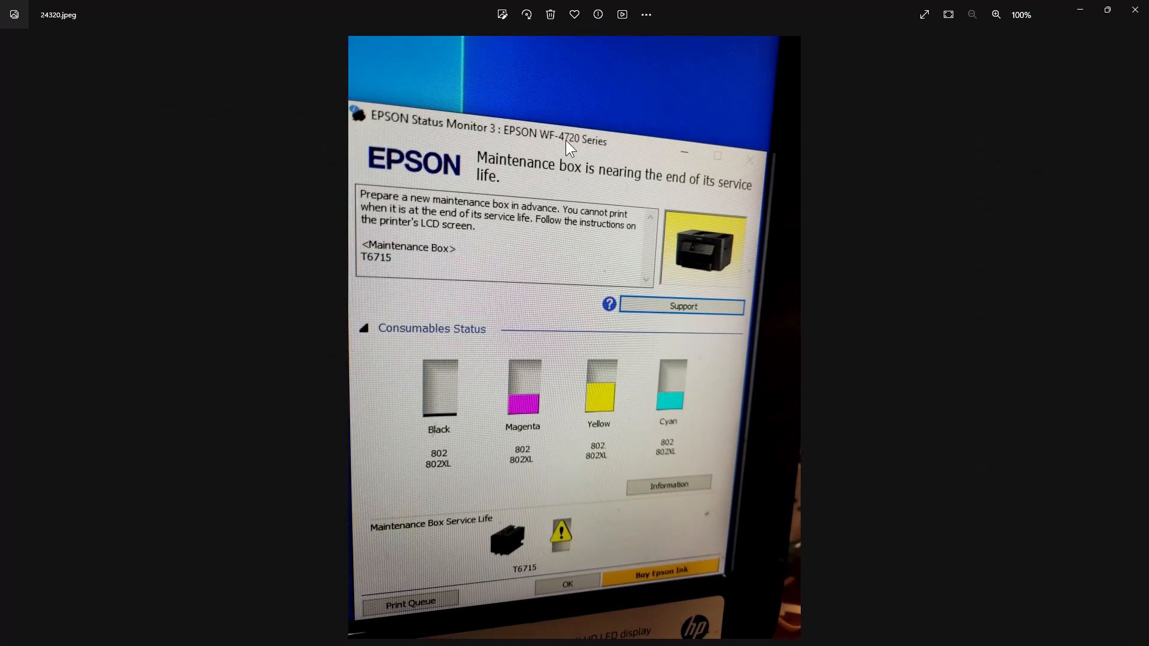
mouse_move(586, 151)
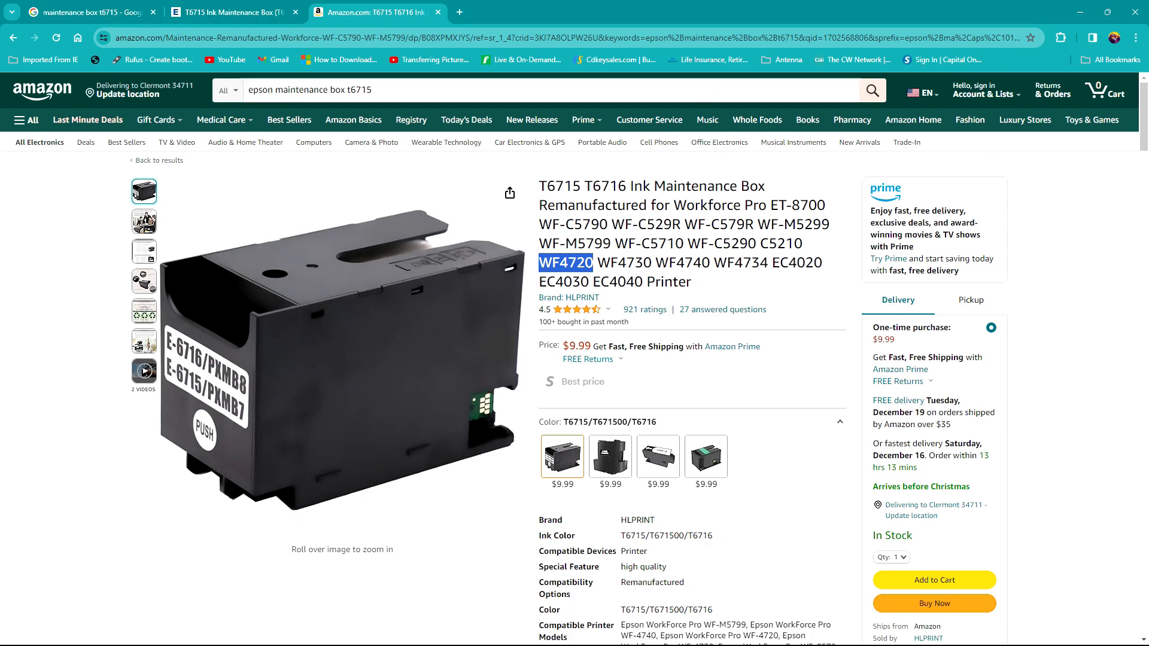
mouse_move(838, 474)
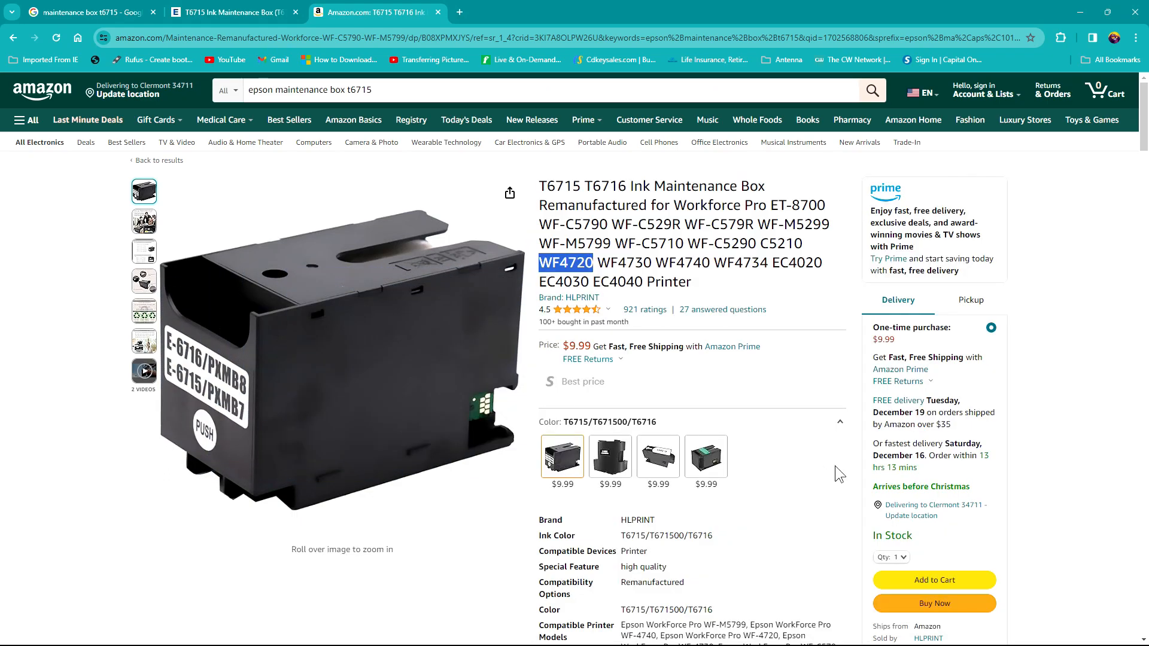